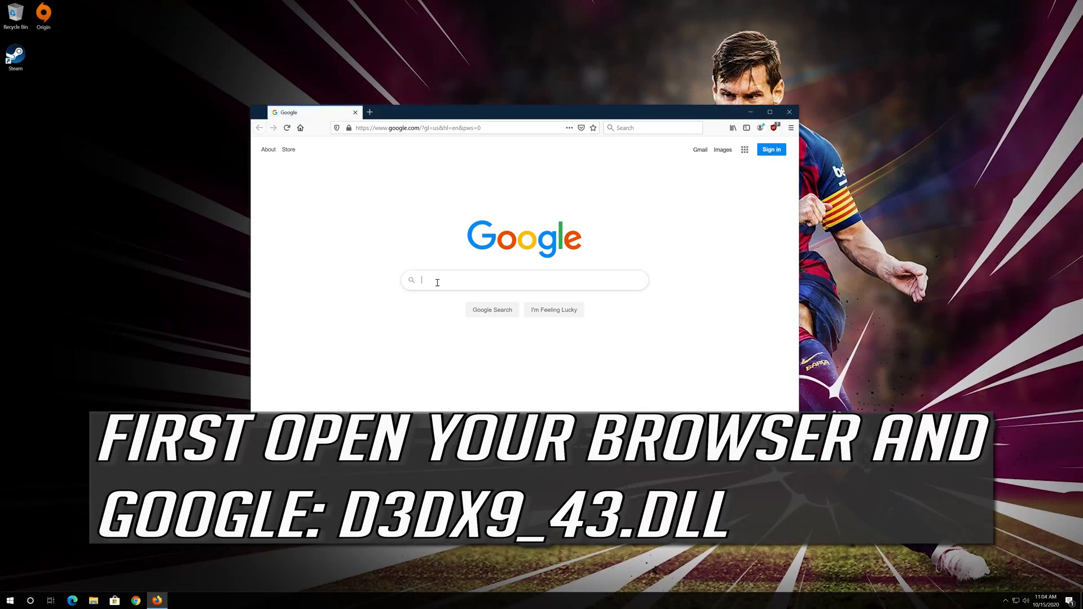
Run a Google search for d3dx9_43.dll to find the DLL-files.com download page.
type("d3dx")
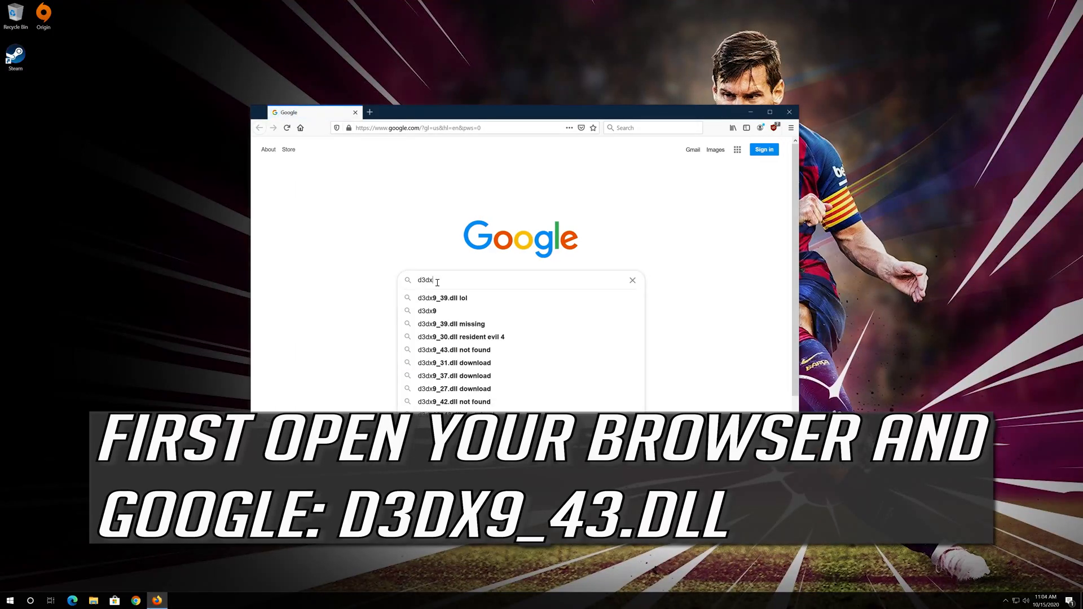
type("9")
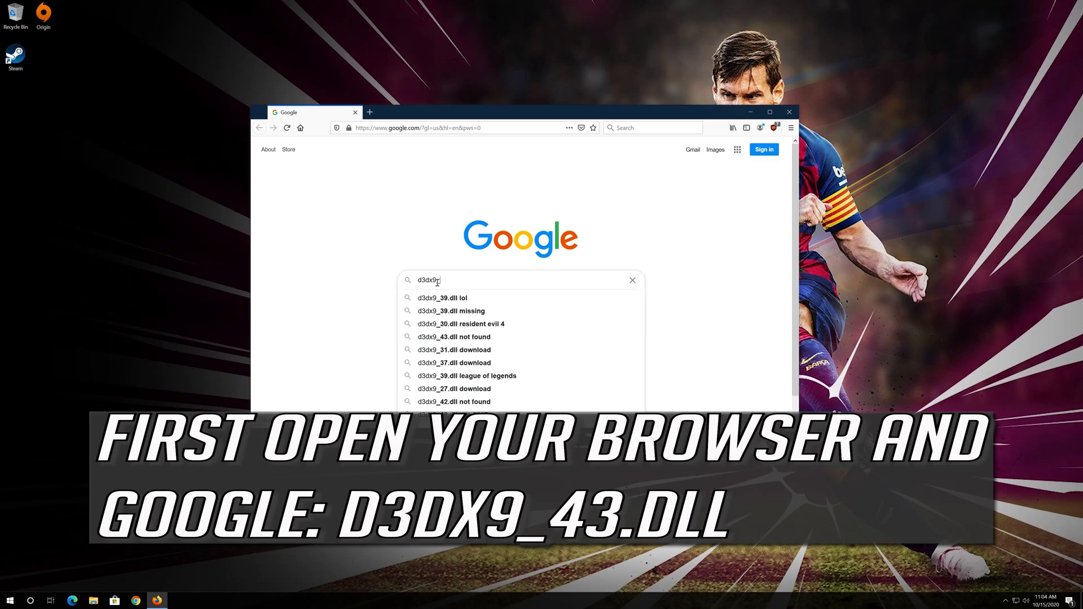
type("43.dll")
key("Return")
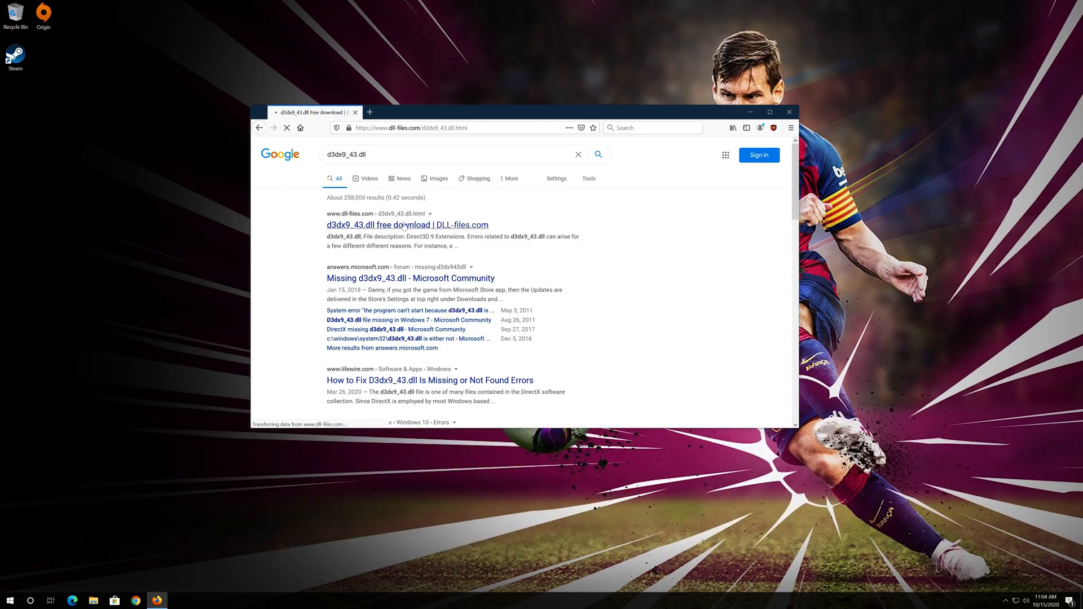
From the DLL-files.com page, download the Architecture 32 d3dx9_43.zip and save it to the computer.
left_click(406, 224)
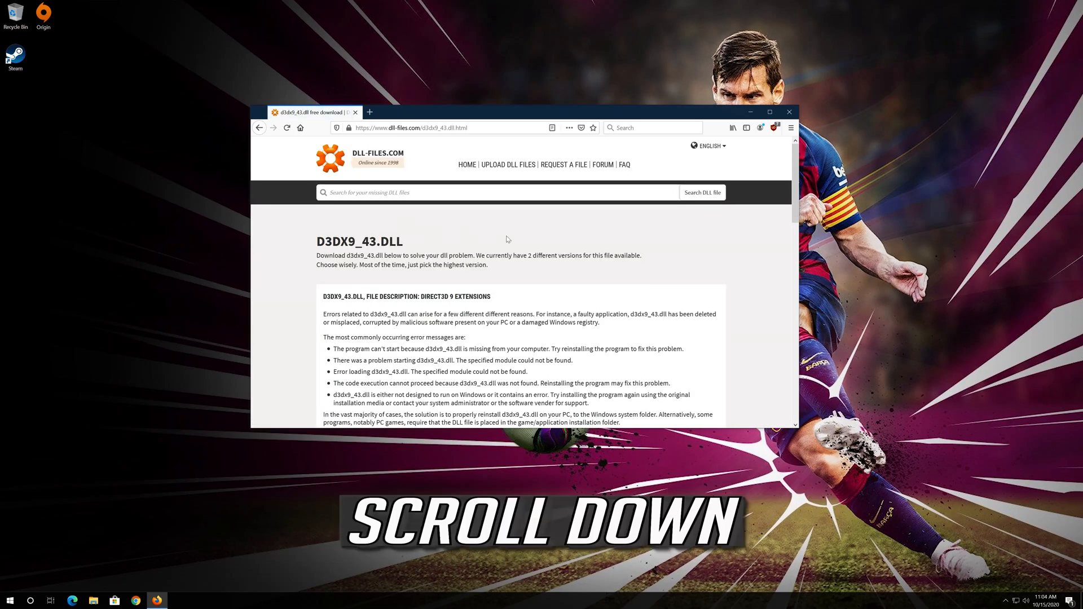
scroll("down", 3)
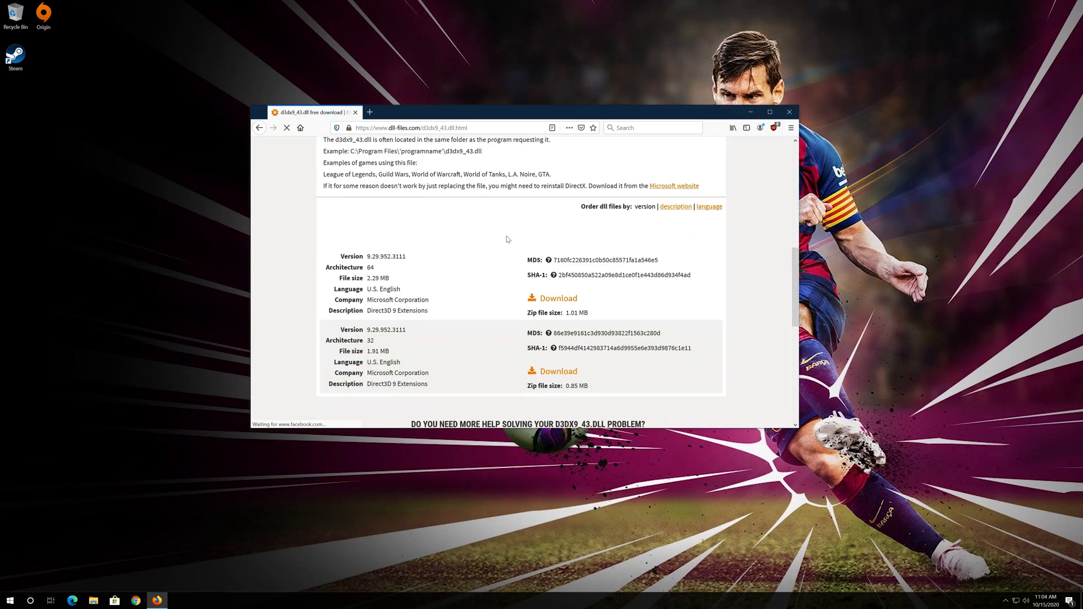
scroll("down", 3)
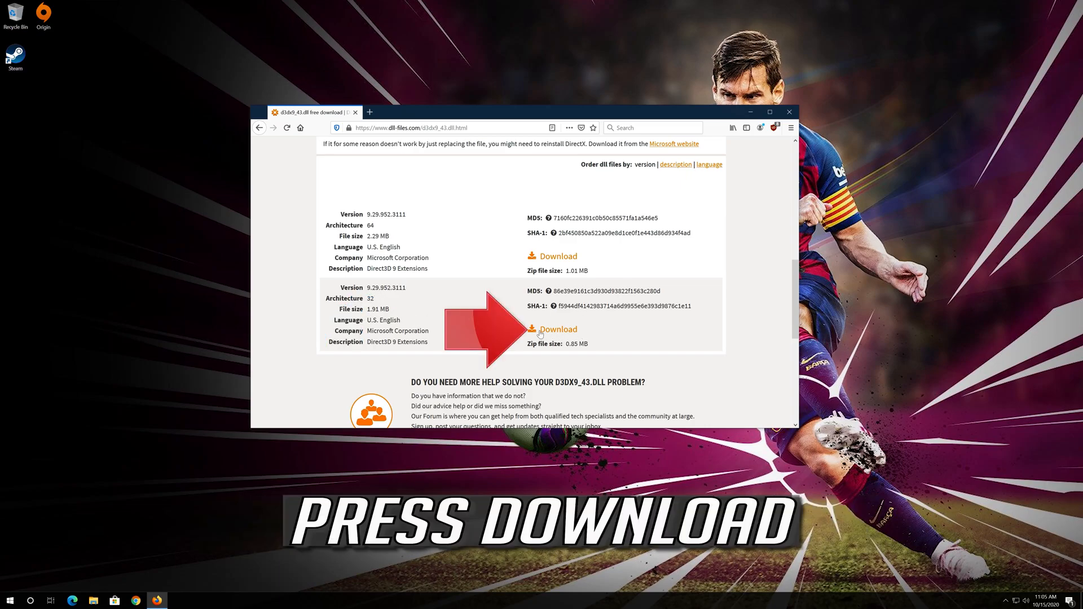
left_click(556, 329)
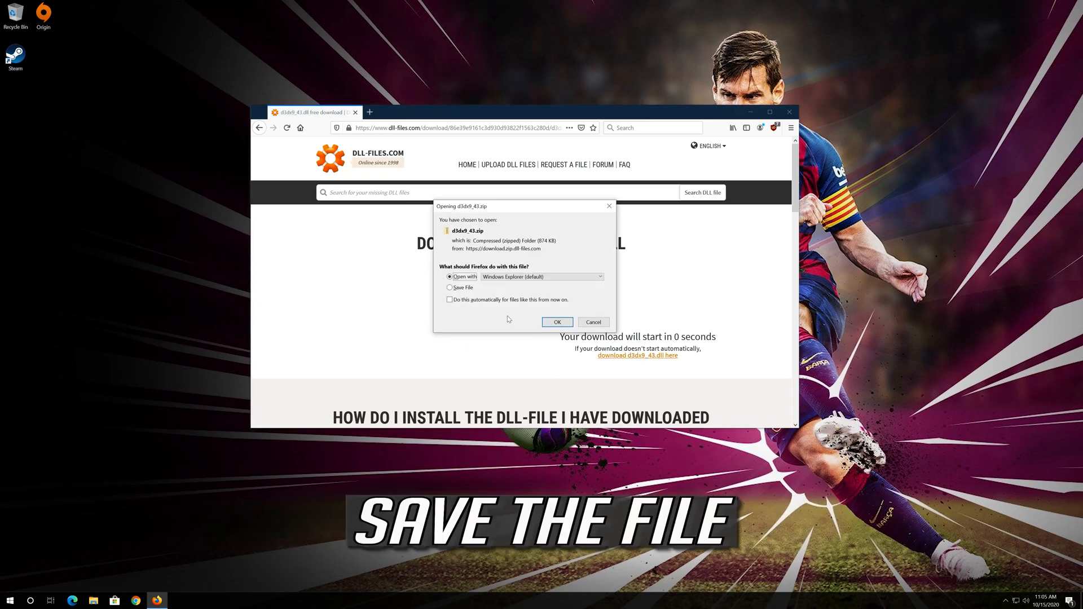
left_click(450, 288)
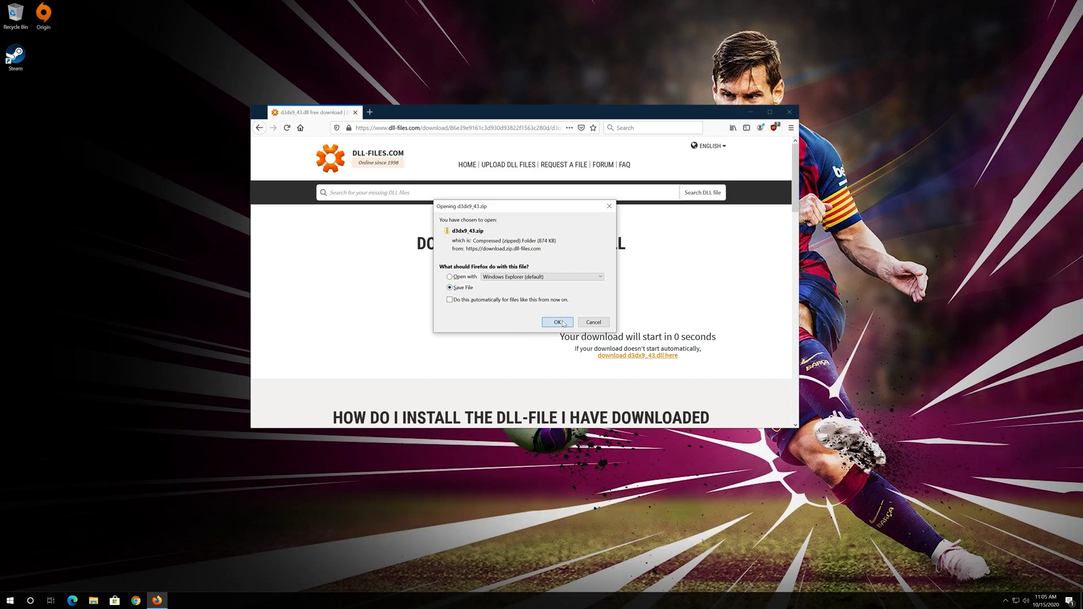
left_click(557, 322)
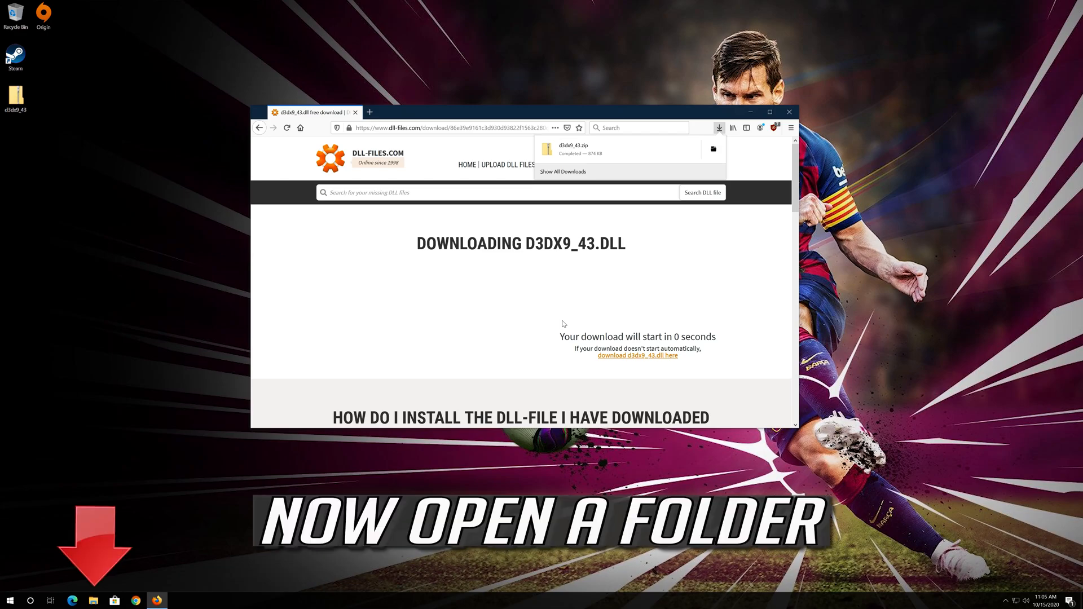
mouse_move(248, 405)
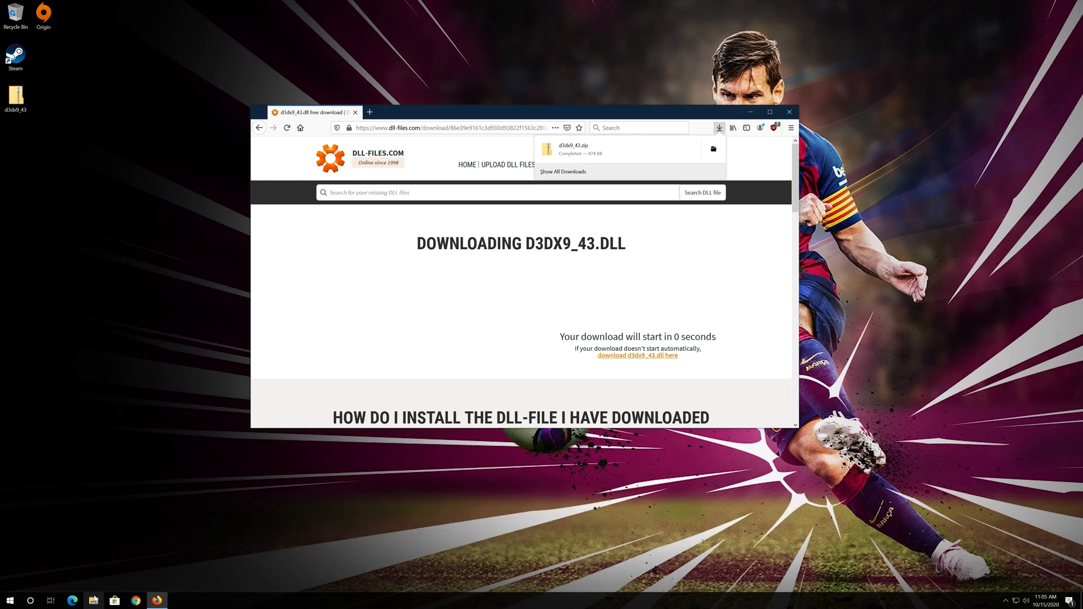
Browse to C:\Windows\System32 in a new File Explorer window.
left_click(94, 599)
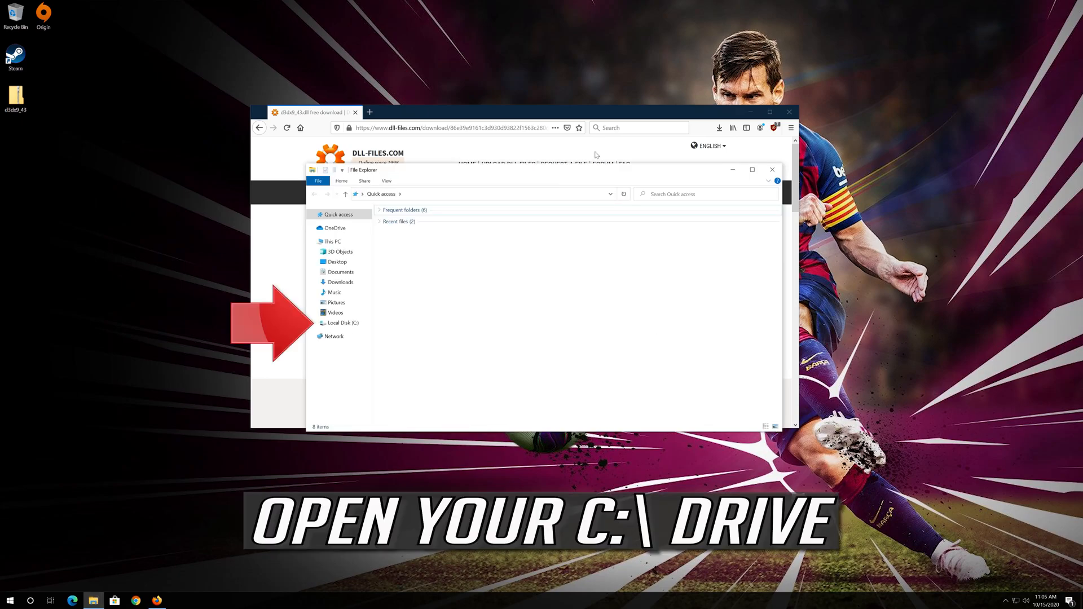
left_click(341, 322)
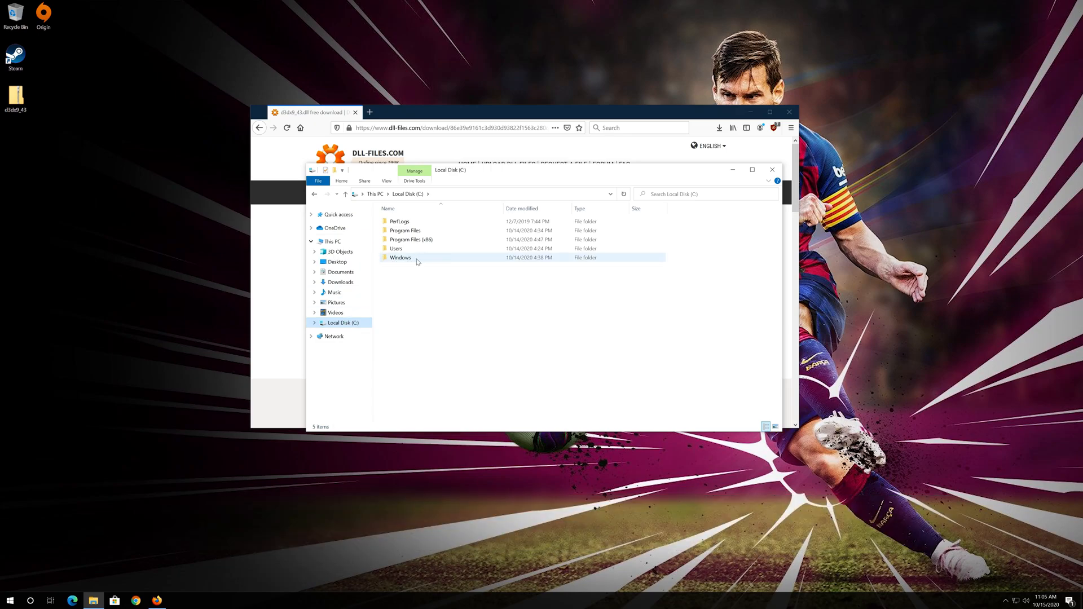
double_click(399, 258)
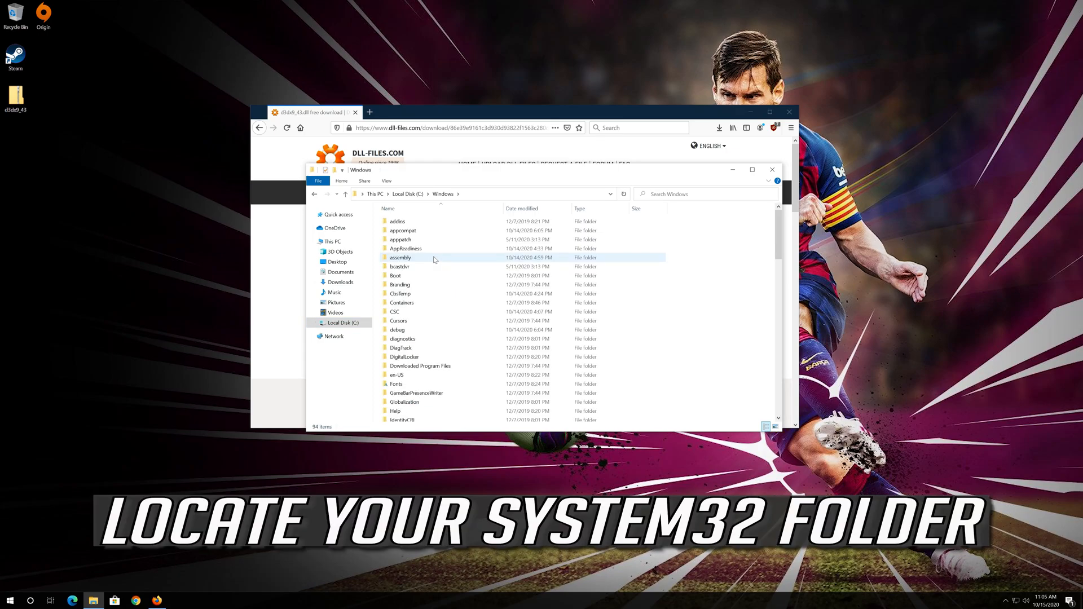
scroll("down", 3)
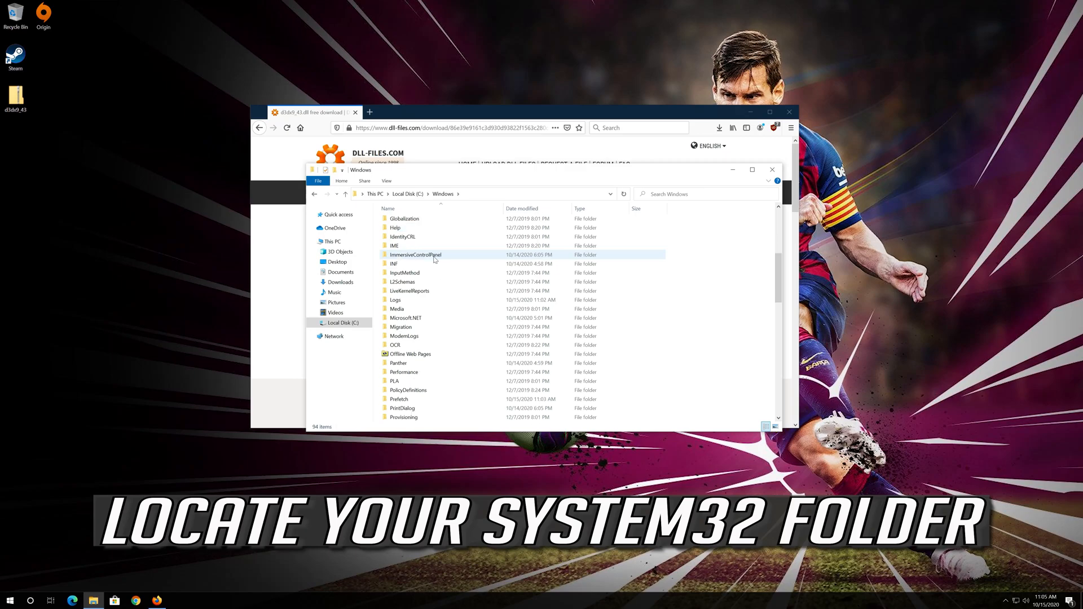
scroll("down", 3)
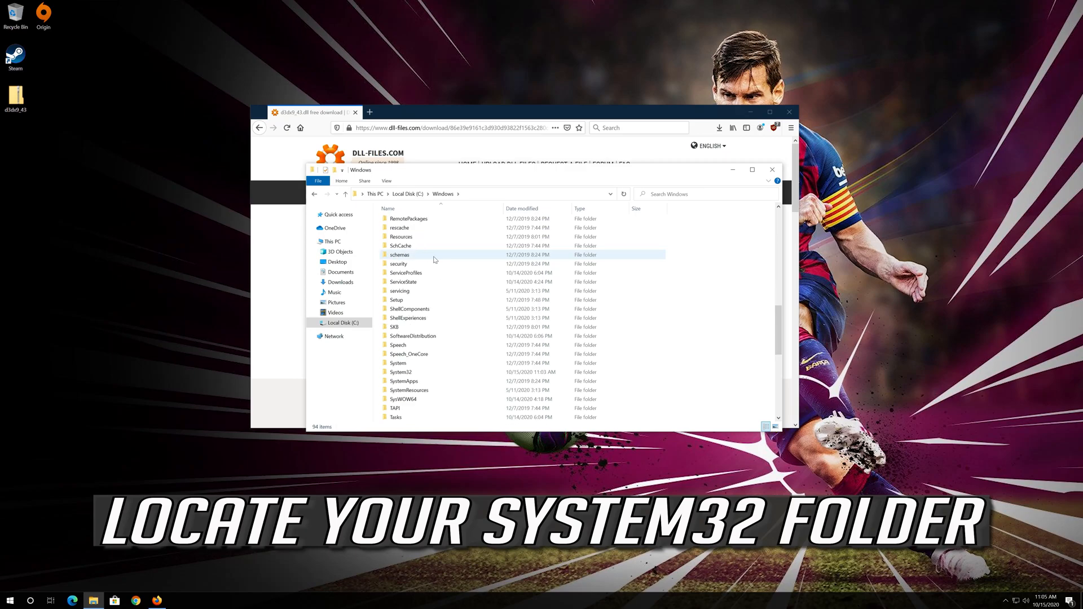
mouse_move(423, 376)
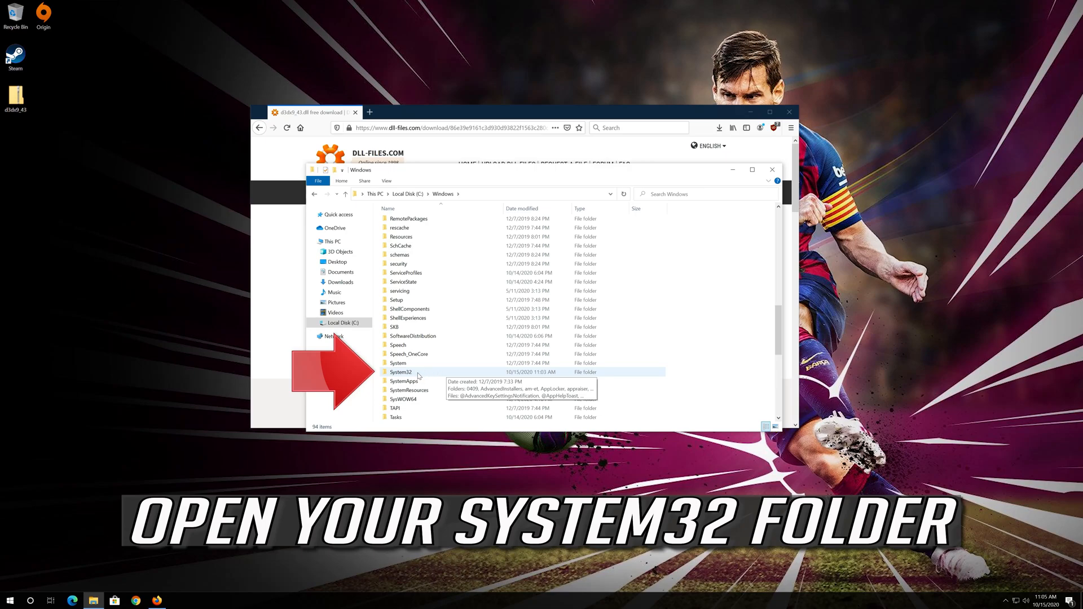
double_click(401, 371)
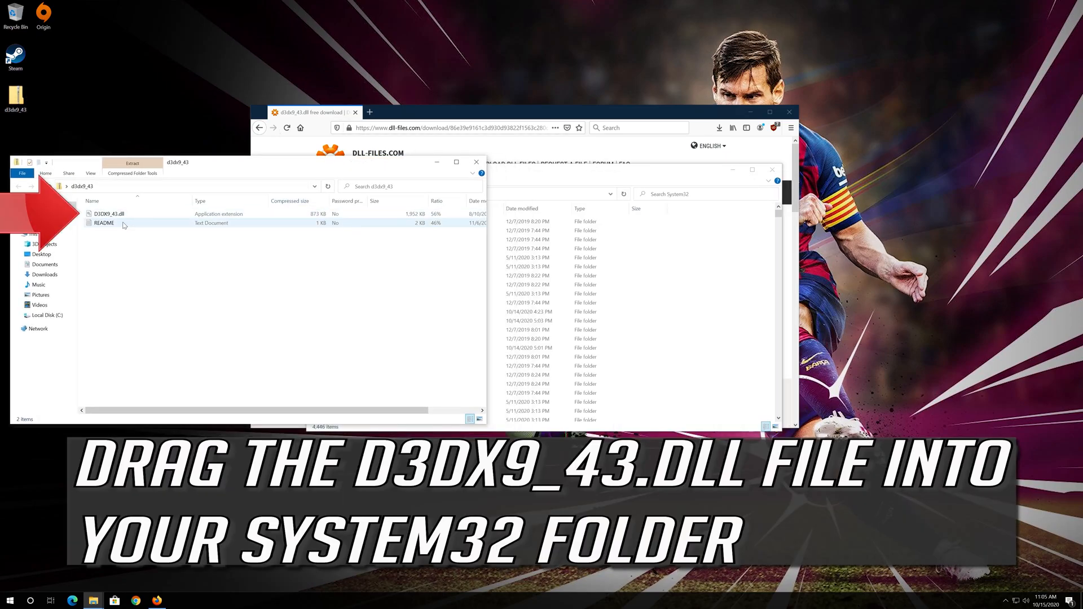
Copy D3DX9_43.dll from the zip into System32, continuing past the Access Denied prompt as administrator.
left_click(107, 213)
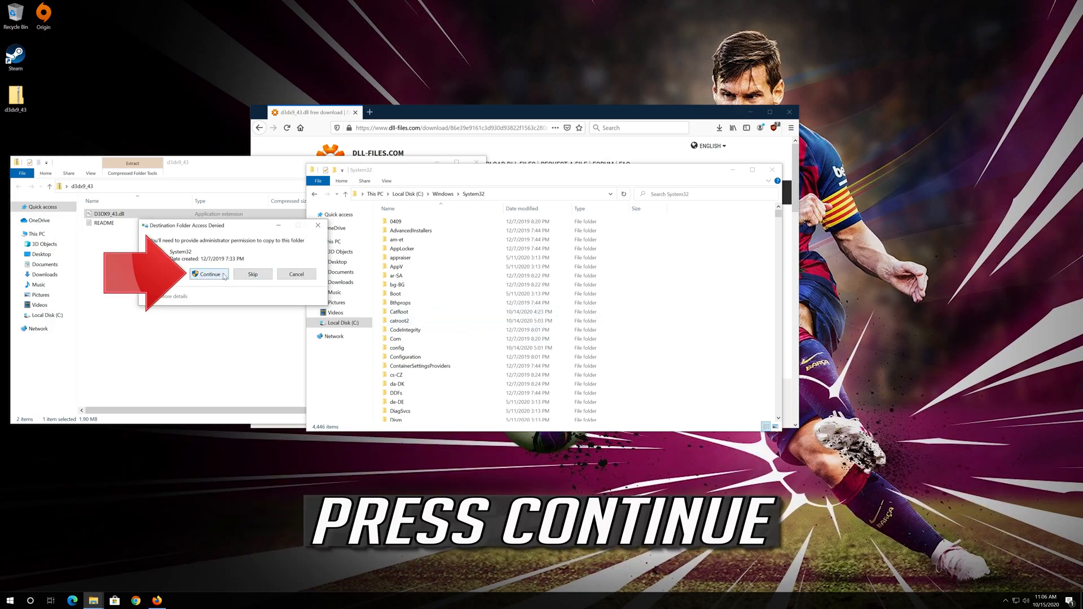
left_click(209, 275)
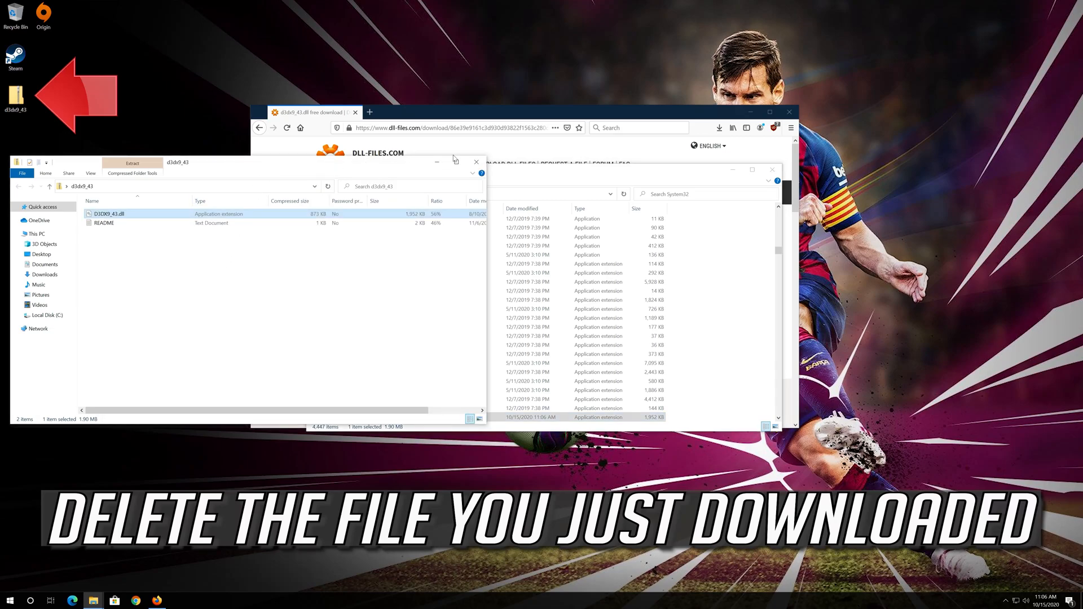
Close the zip window and delete the downloaded d3dx9_43 zip from the desktop.
left_click(476, 161)
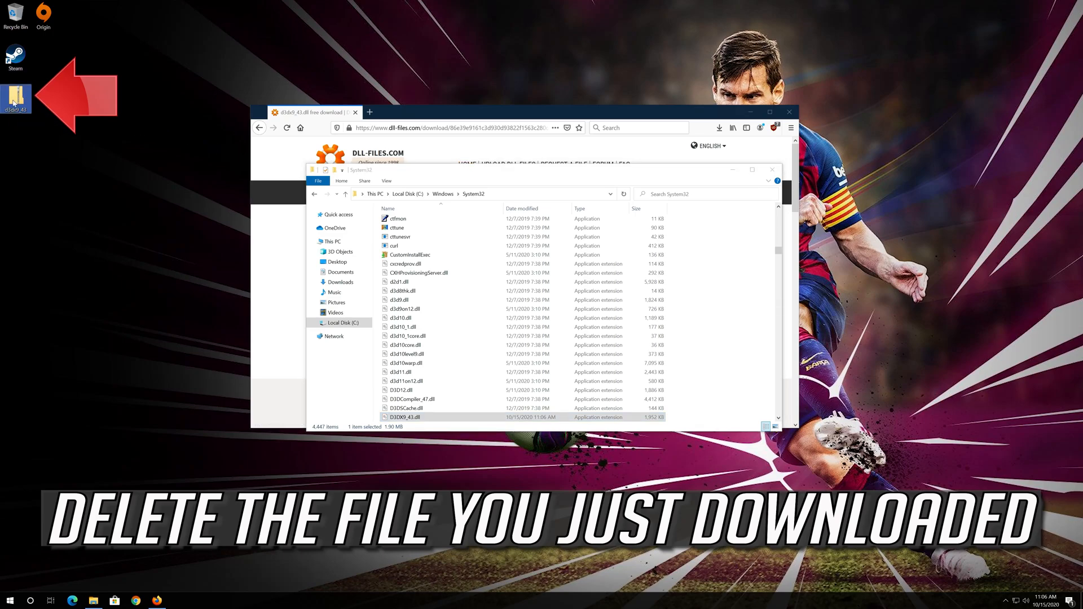
right_click(14, 93)
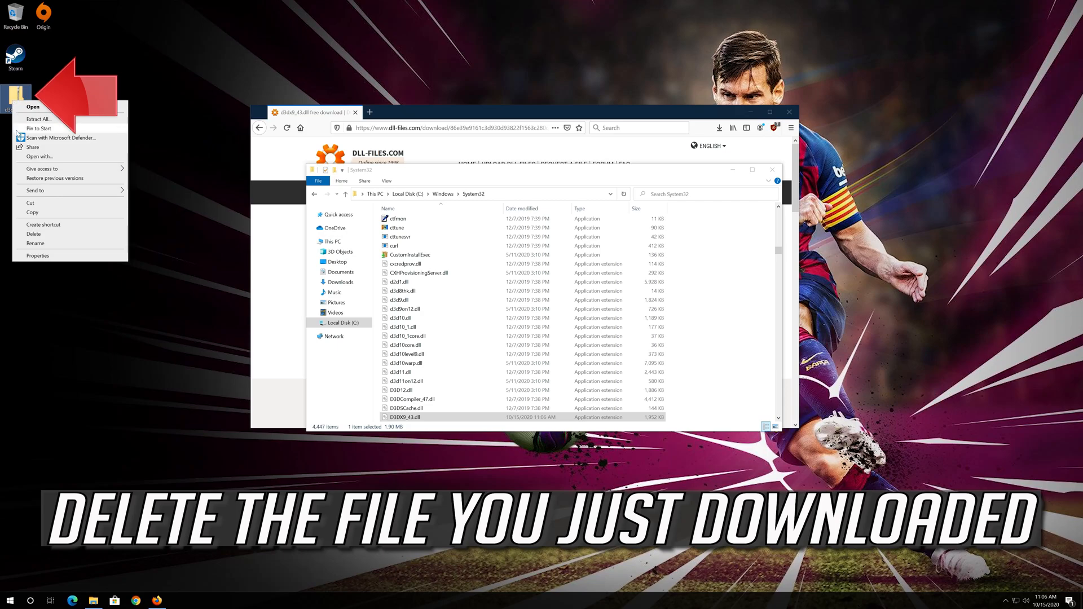
mouse_move(32, 233)
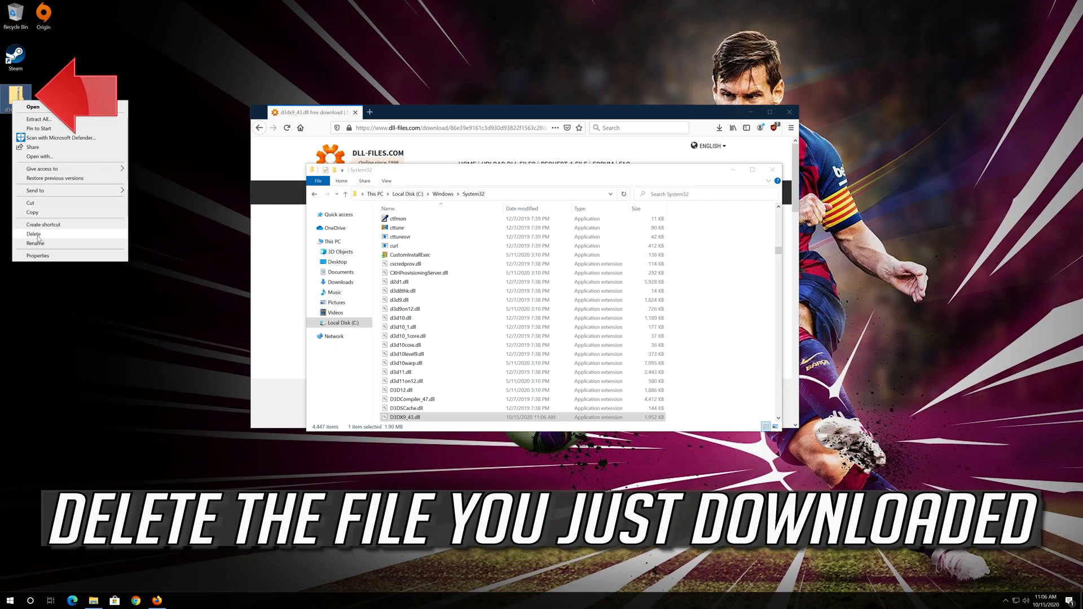
left_click(32, 233)
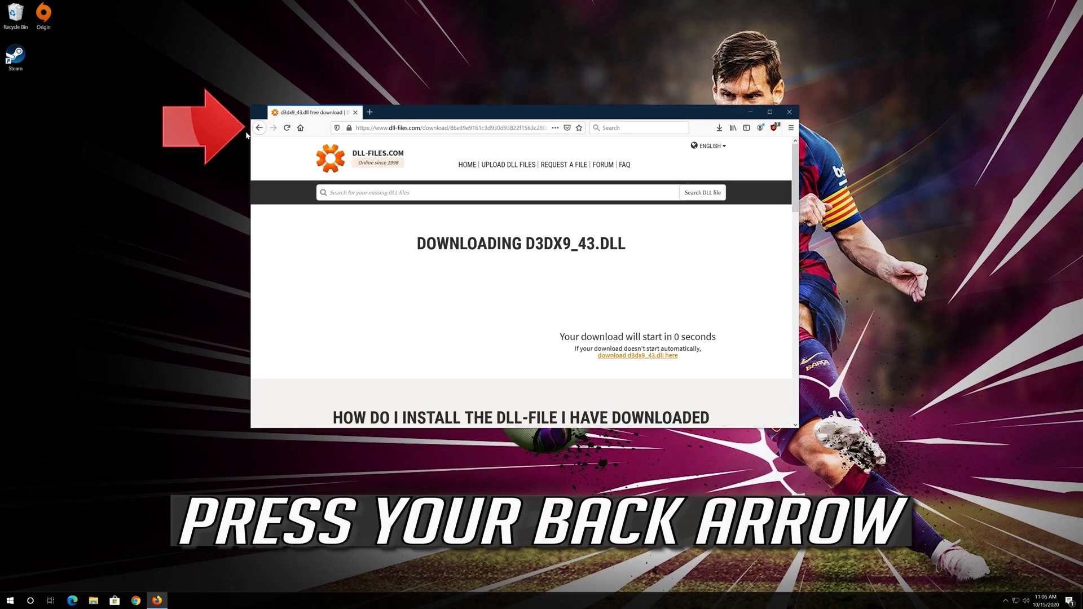
Go back to the DLL-files.com page and download the Architecture 64 d3dx9_43 zip, saving it to the desktop.
left_click(259, 127)
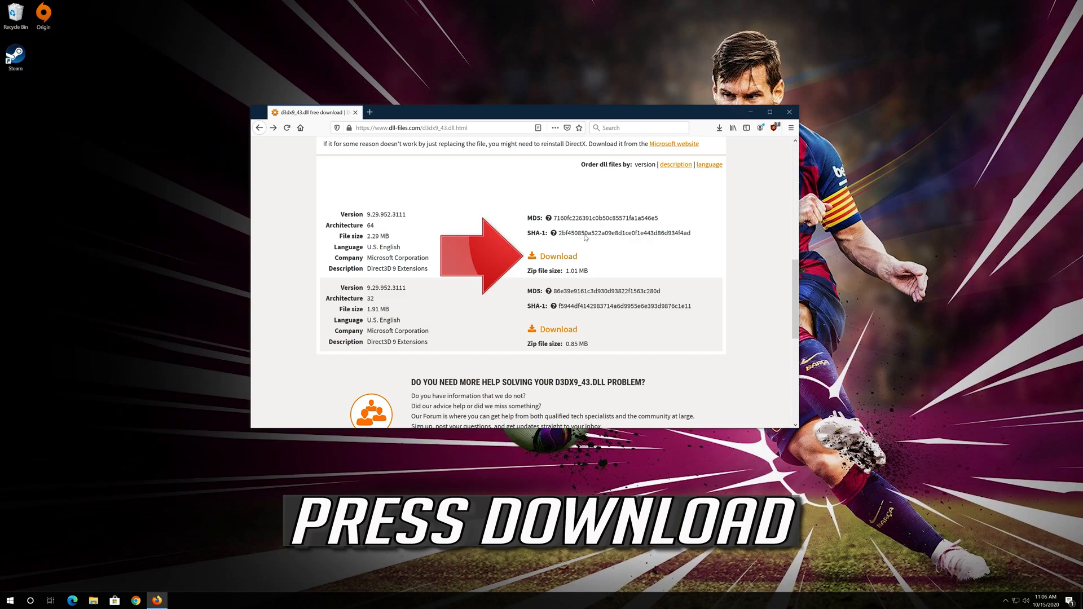
mouse_move(560, 259)
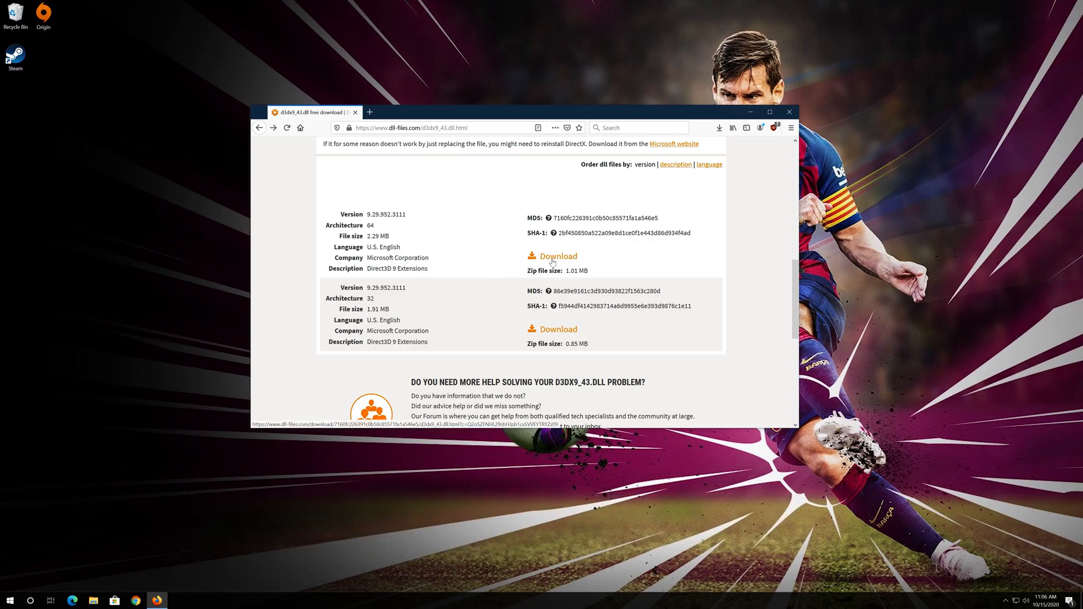
left_click(556, 256)
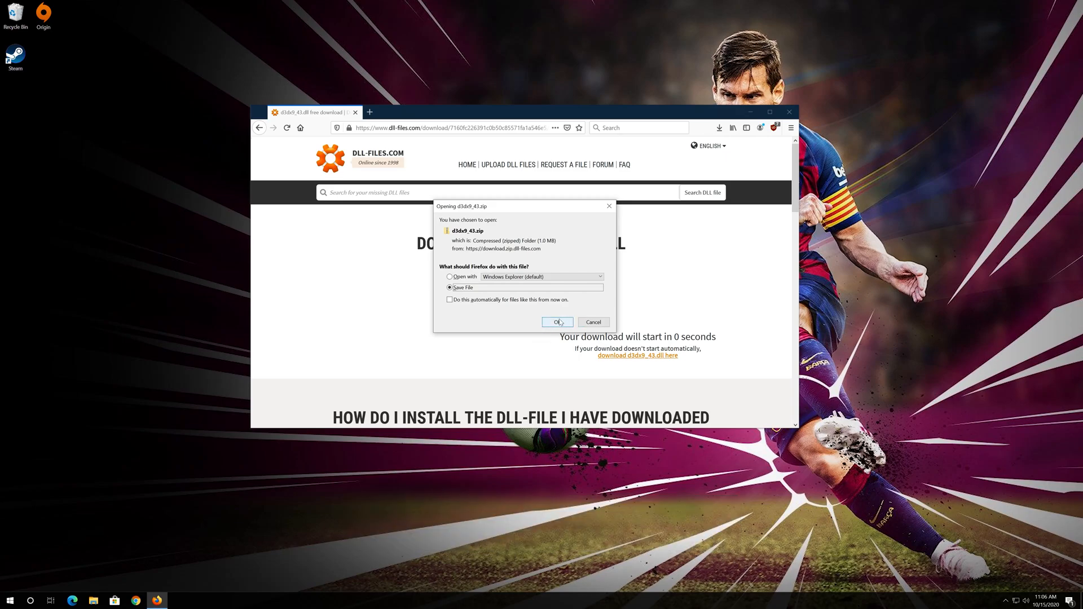
left_click(556, 322)
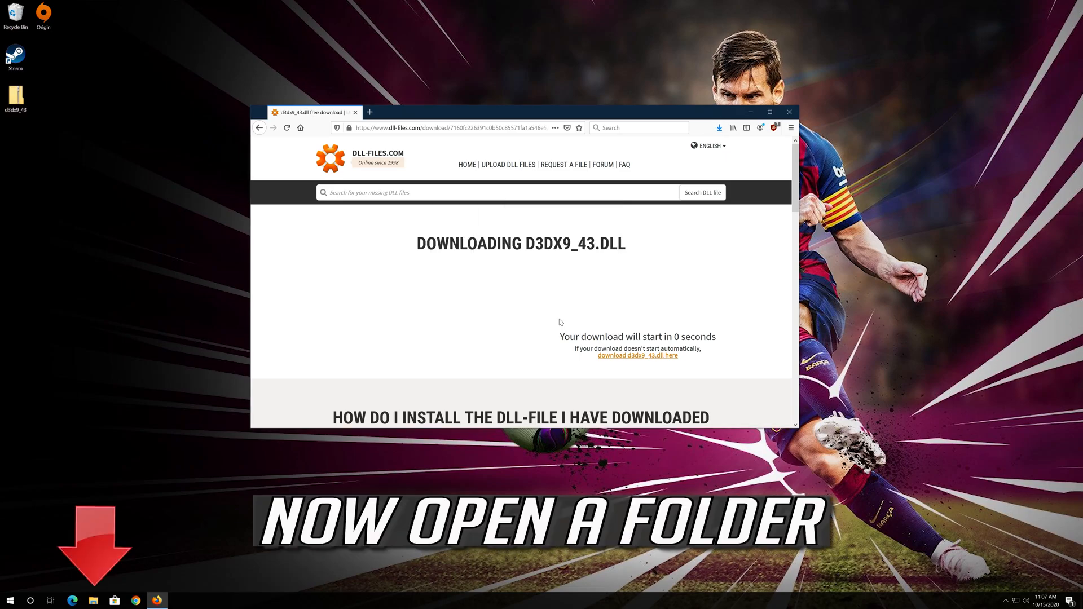
mouse_move(97, 588)
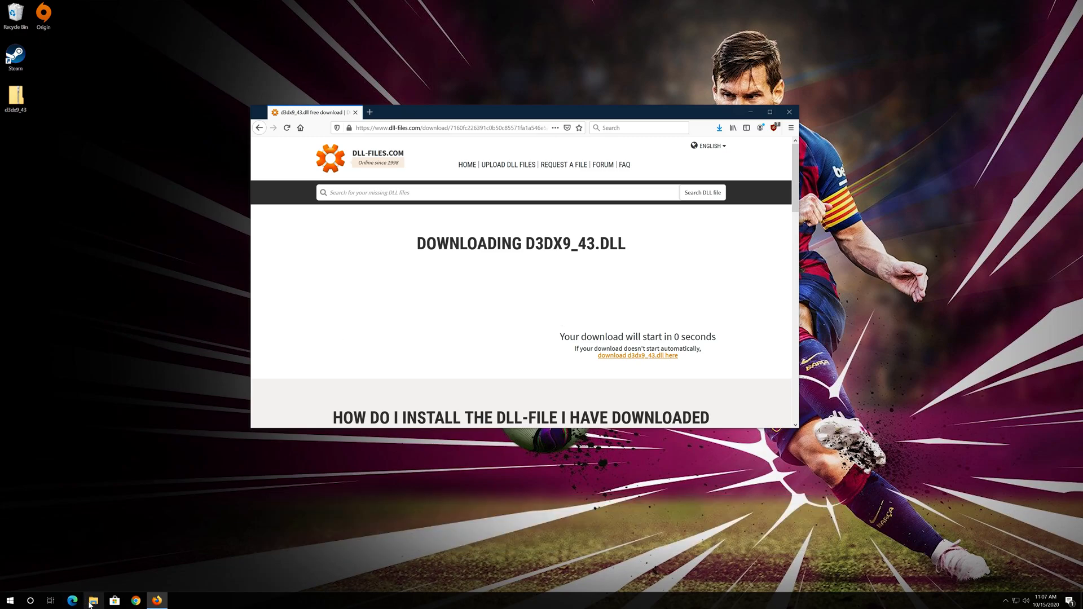
mouse_move(92, 601)
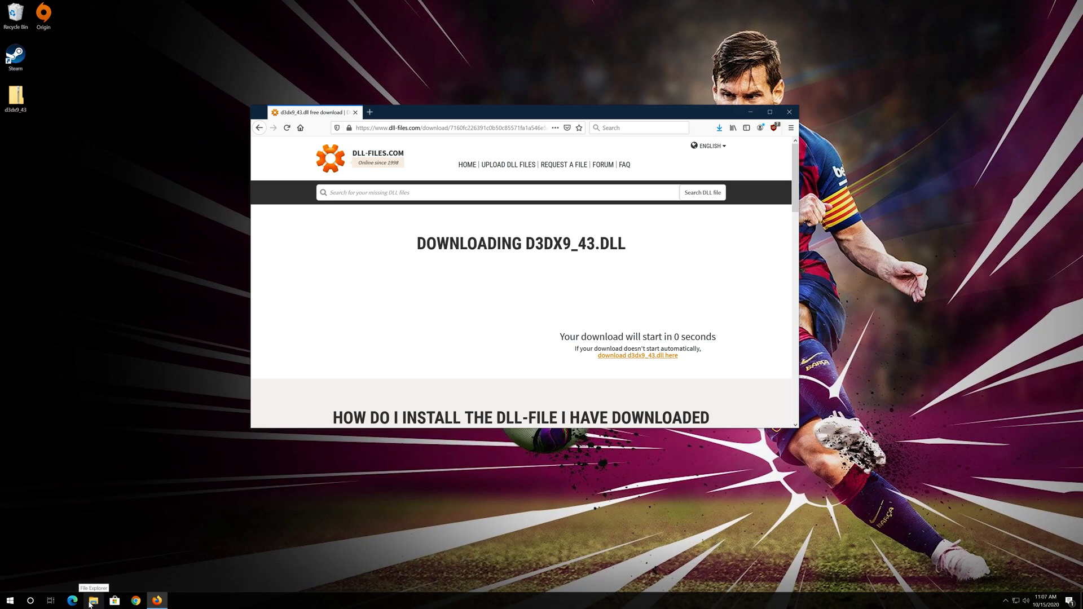
Browse to C:\Windows\SysWOW64 in a new File Explorer window.
left_click(93, 600)
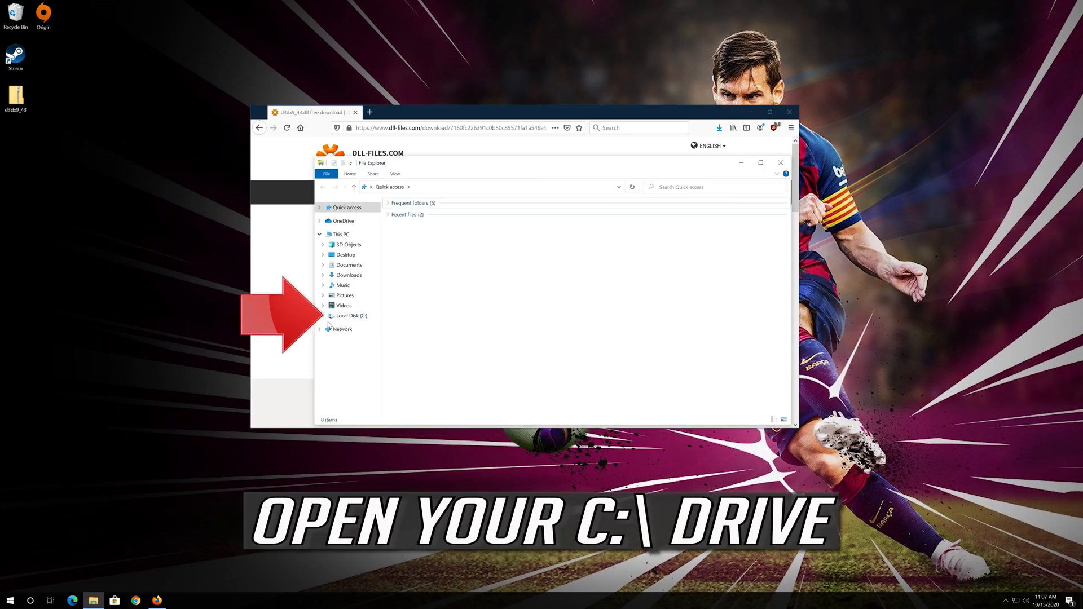
left_click(351, 316)
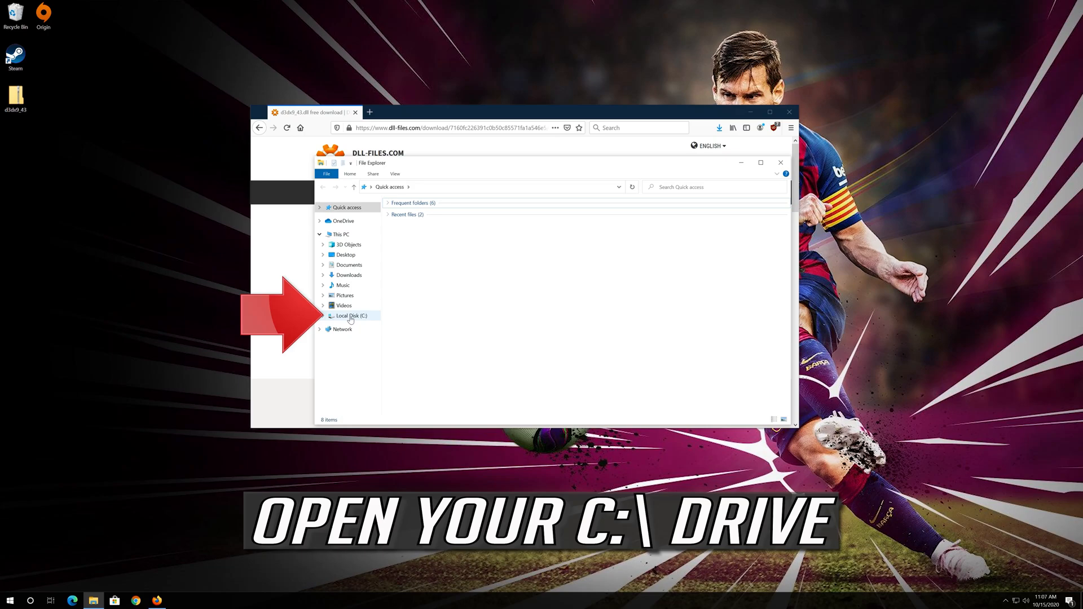
double_click(350, 316)
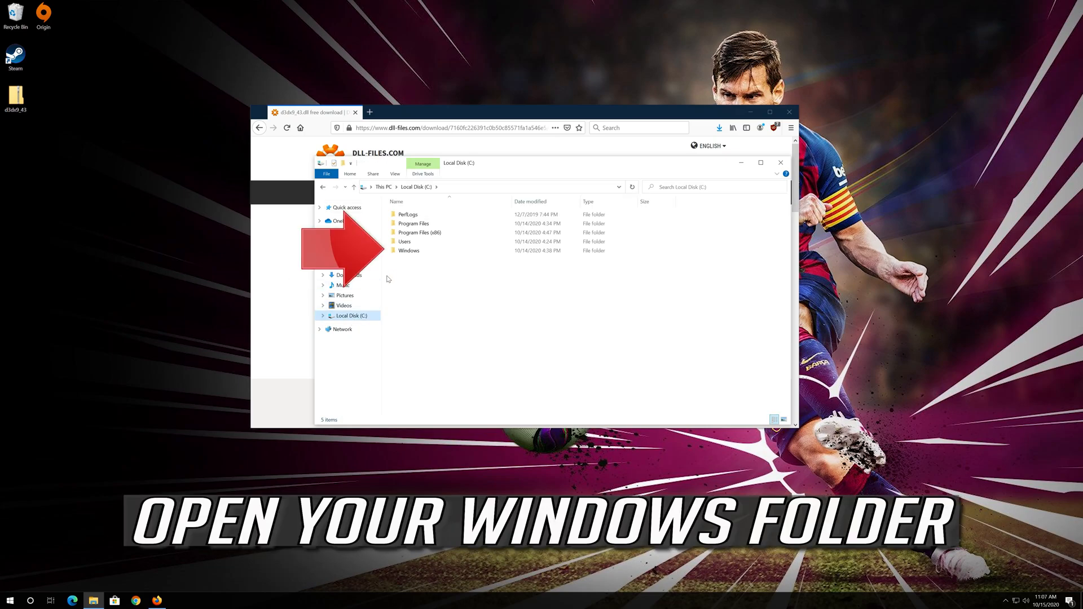
left_click(409, 251)
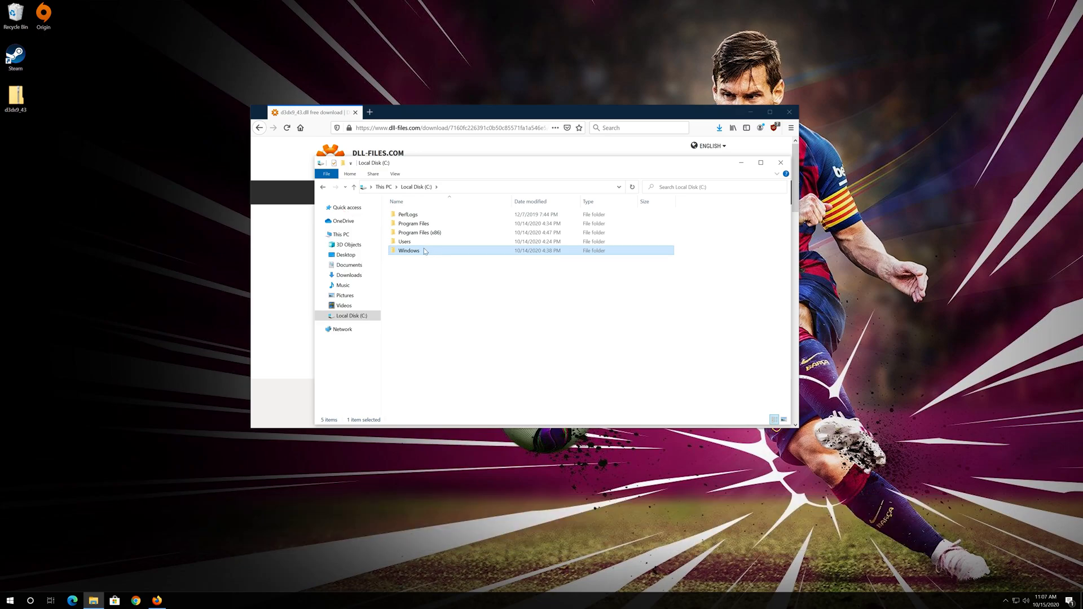
double_click(409, 250)
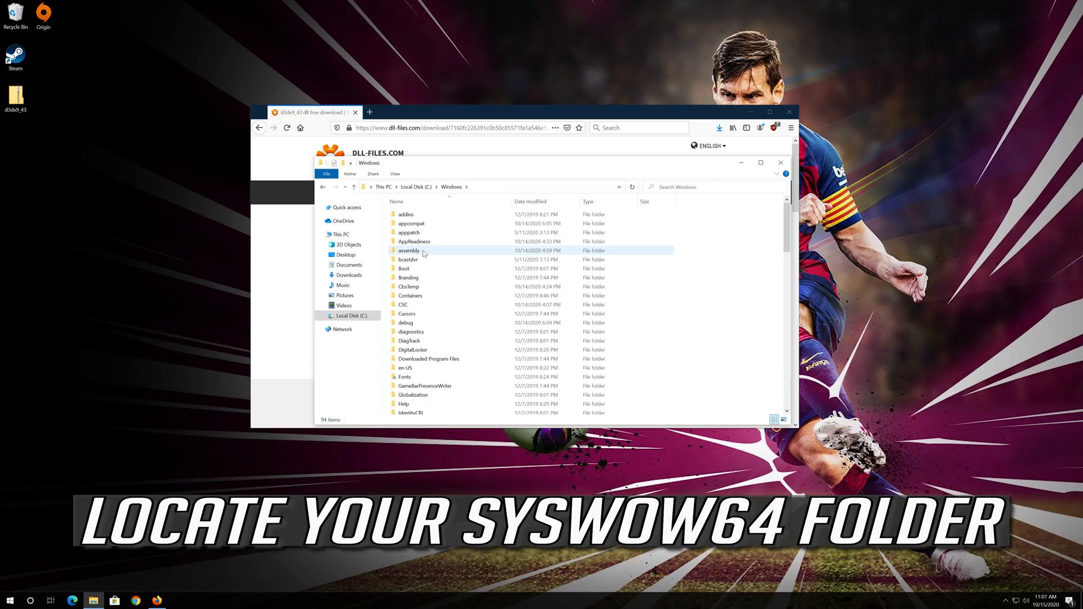
scroll("down", 3)
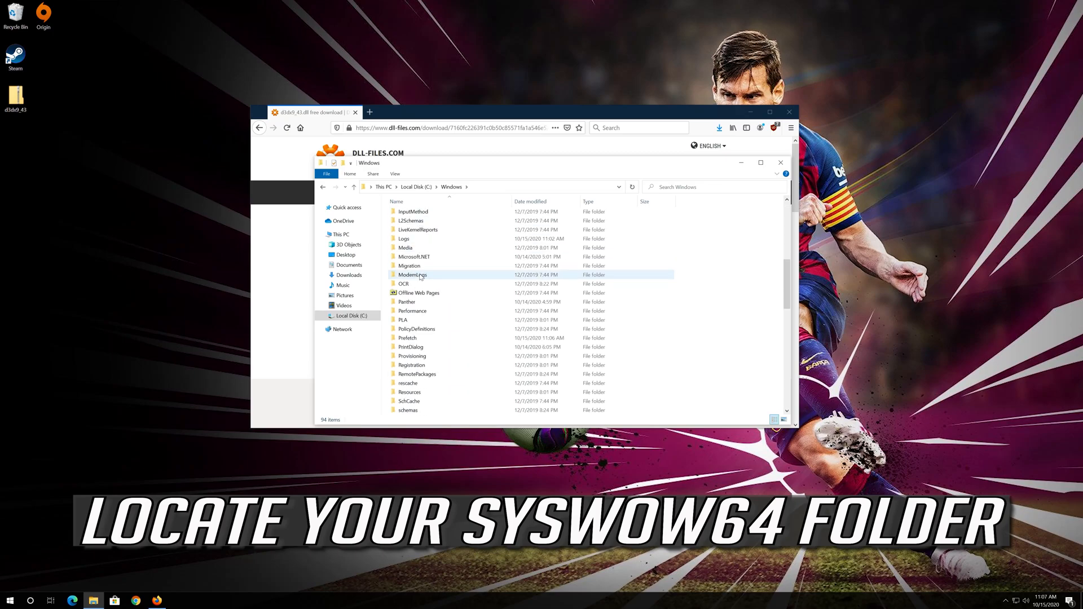
scroll("down", 3)
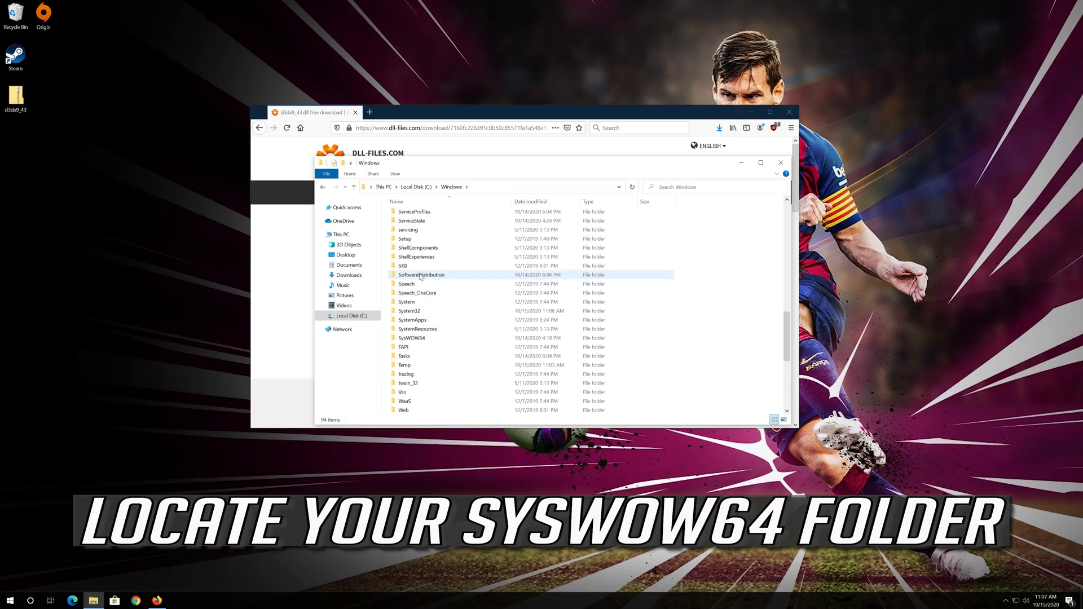
left_click(412, 337)
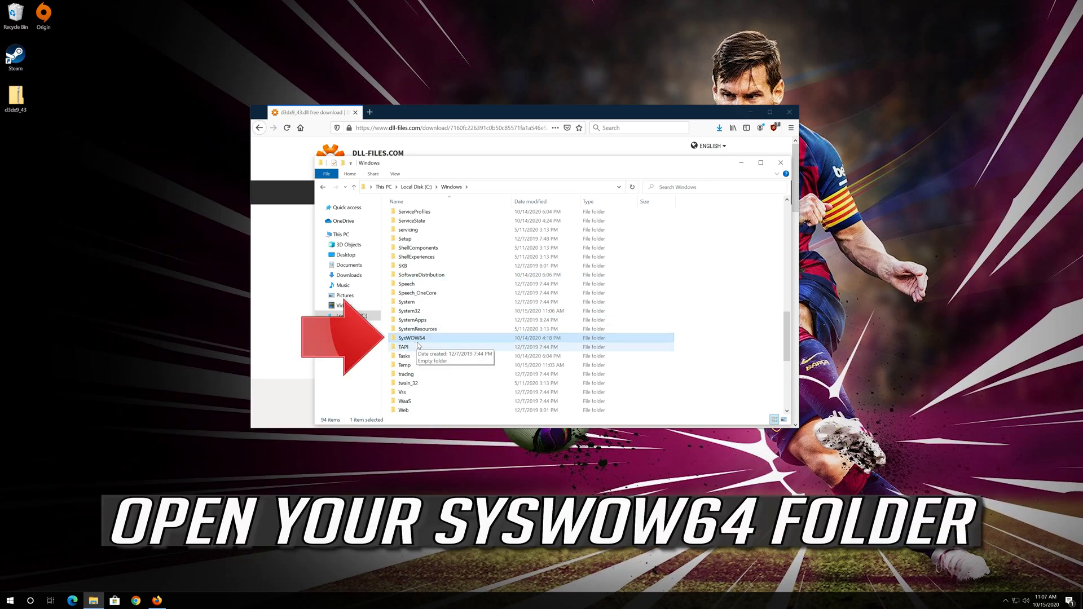
mouse_move(436, 339)
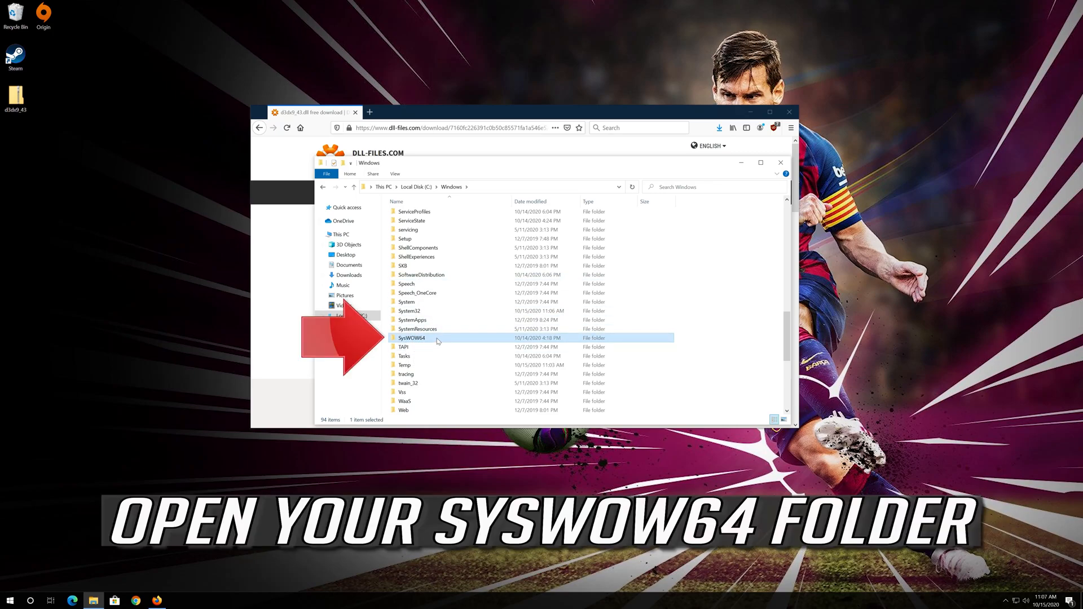
double_click(411, 338)
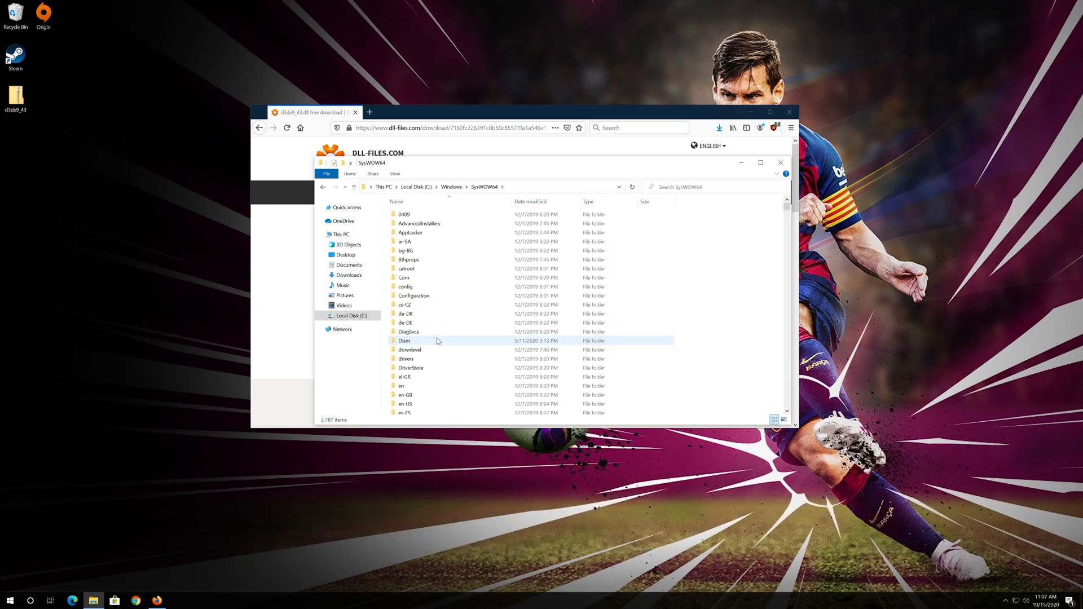
scroll("down", 3)
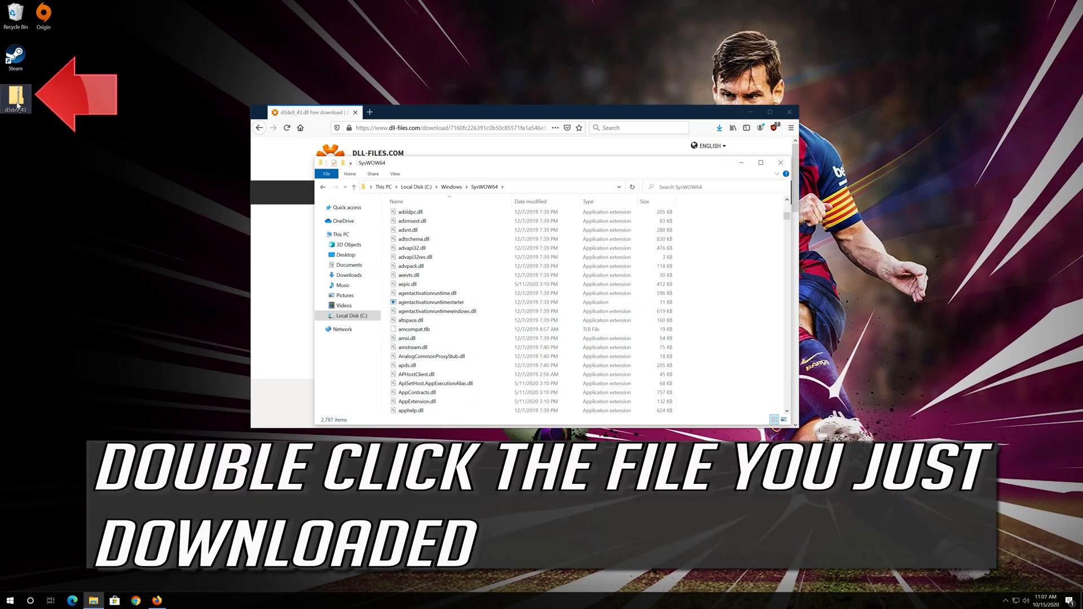
Copy D3DX9_43.dll from the new desktop zip into SysWOW64 with administrator permission and close the zip.
double_click(14, 93)
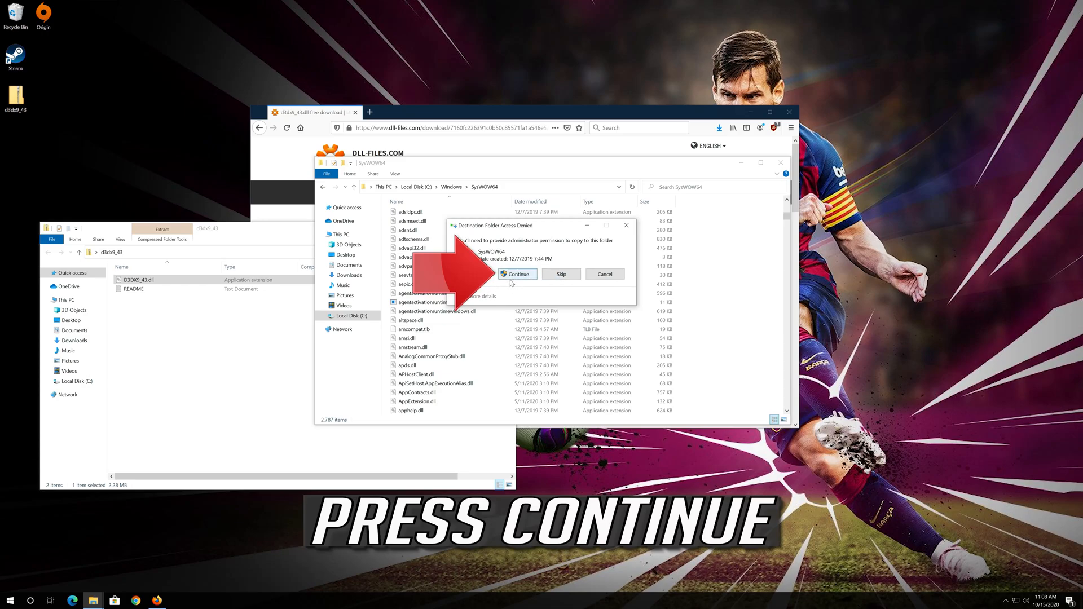
left_click(516, 273)
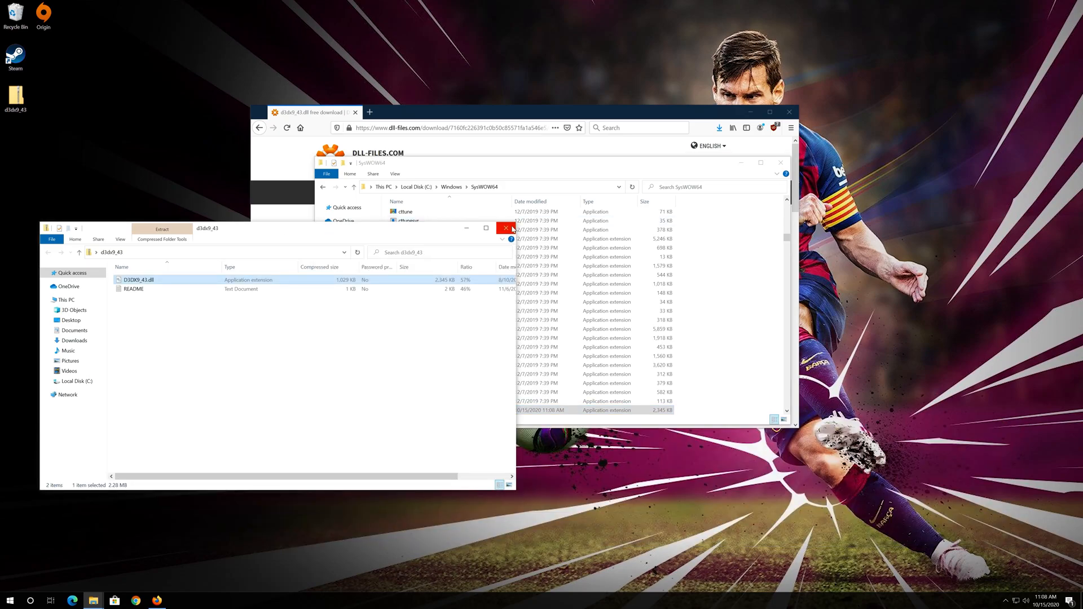
left_click(506, 228)
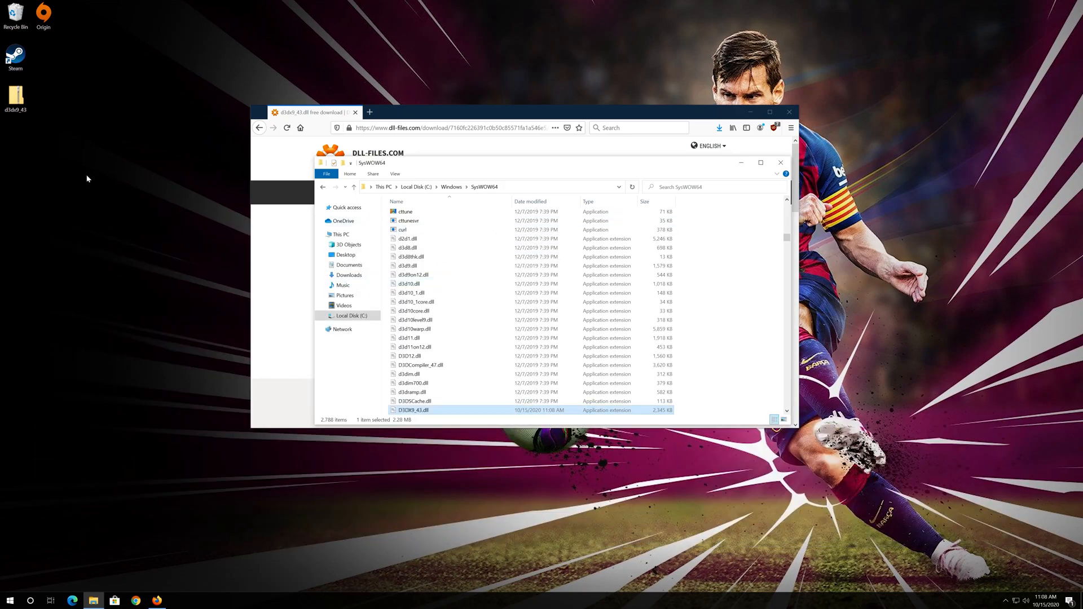